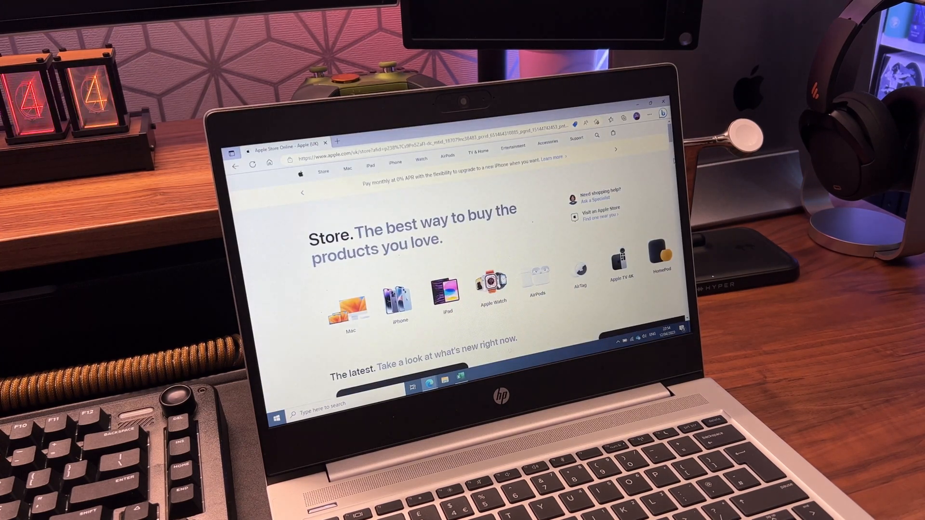
- Show the Alt+Tab switcher listing five open windows over the Apple UK Store page
left_click(412, 386)
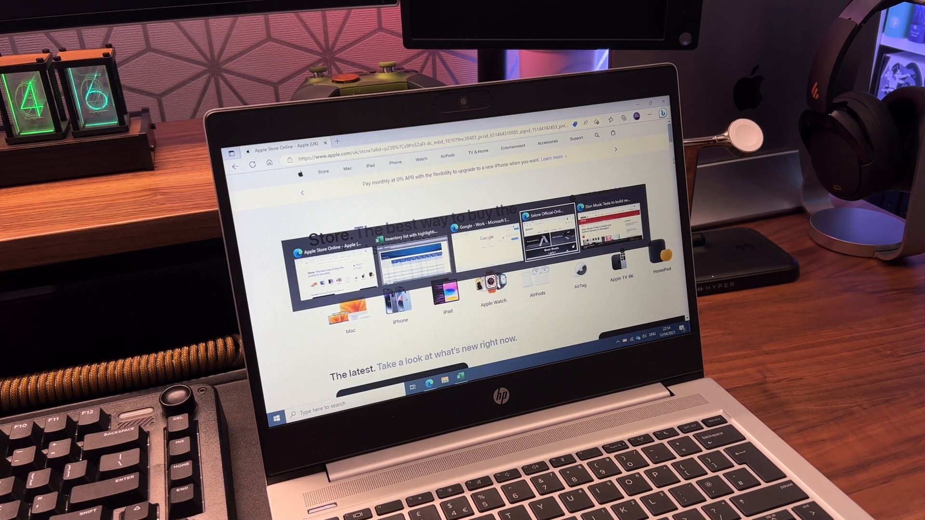